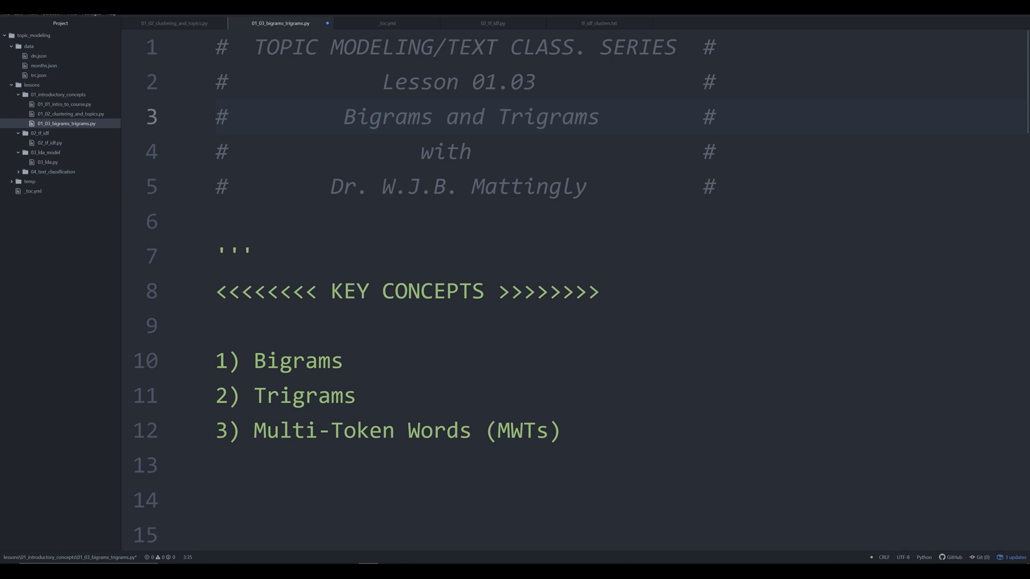
Mark out the Multi-Token Words and Trigrams concept lines, then the word revolution in sentence1.
left_click(388, 431)
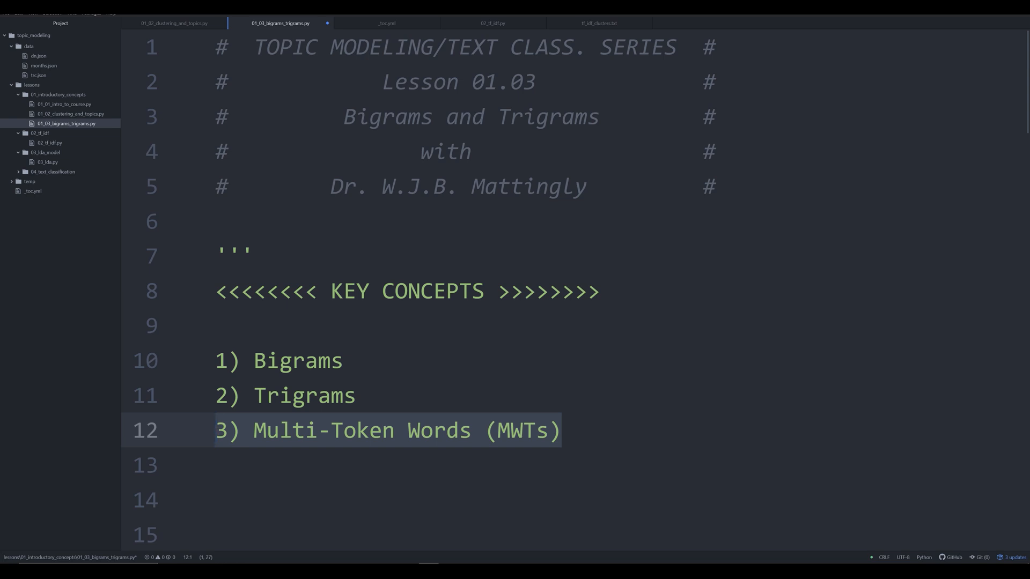
left_click(218, 430)
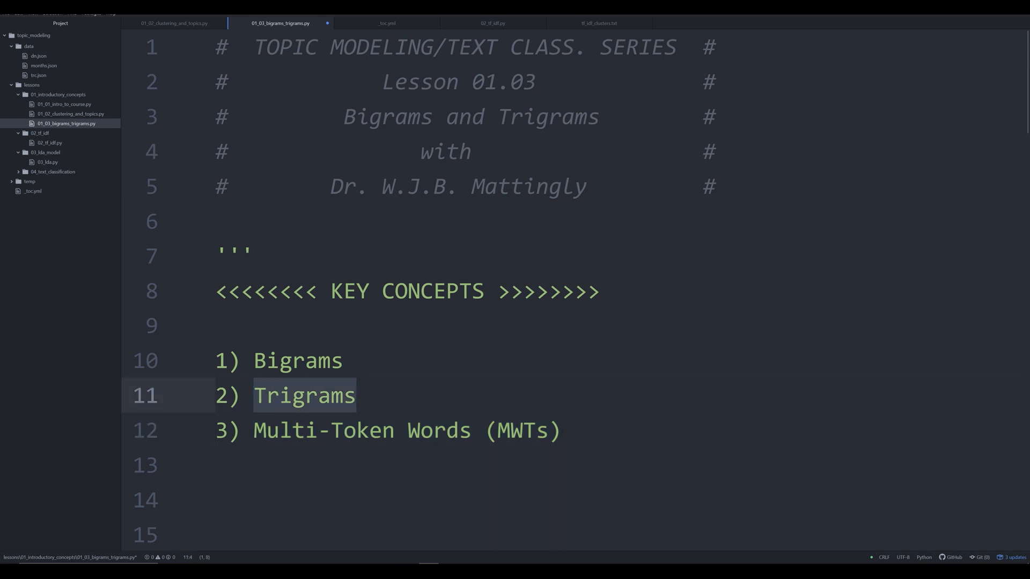
left_click(255, 396)
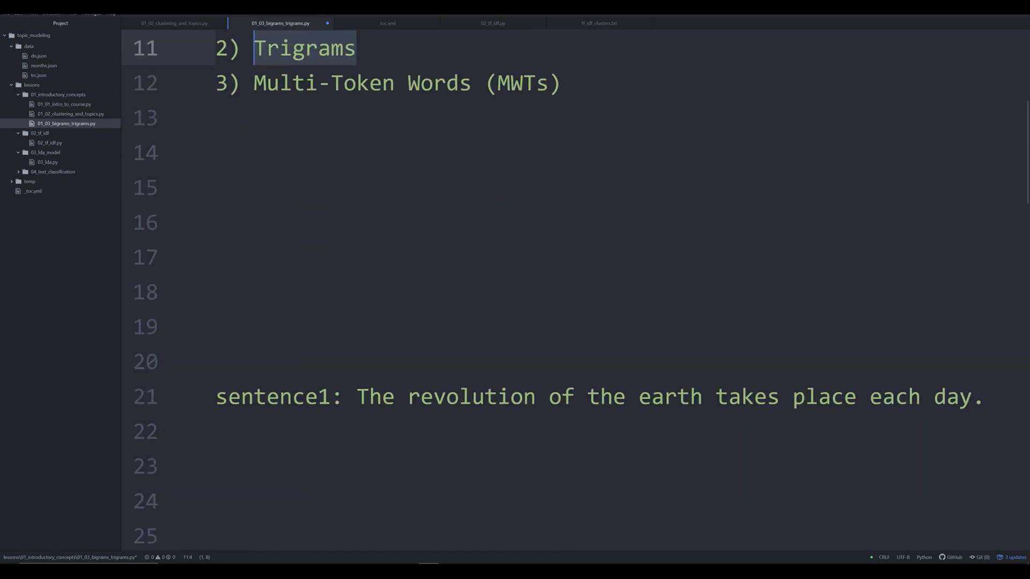
scroll("down", 3)
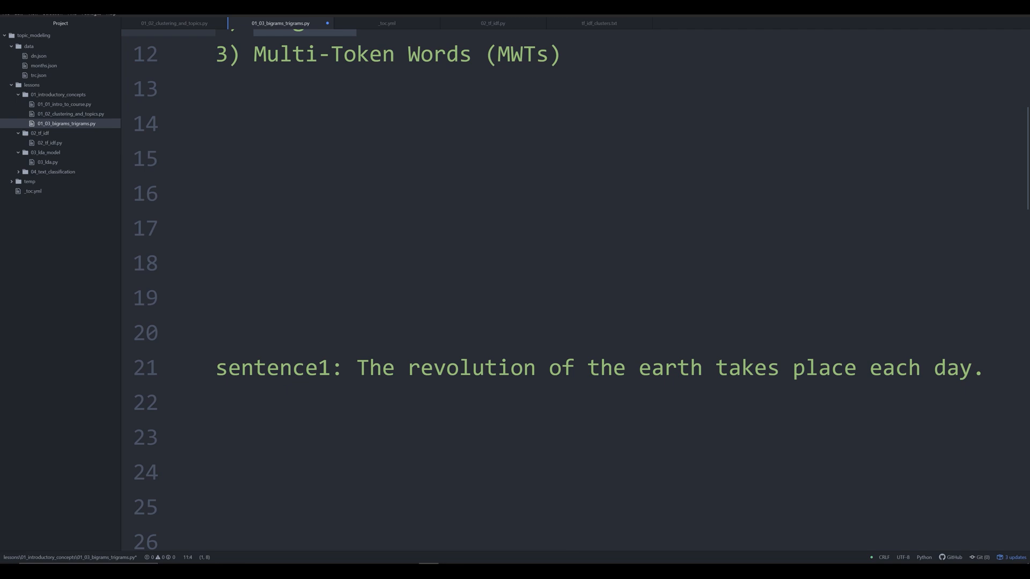
double_click(471, 367)
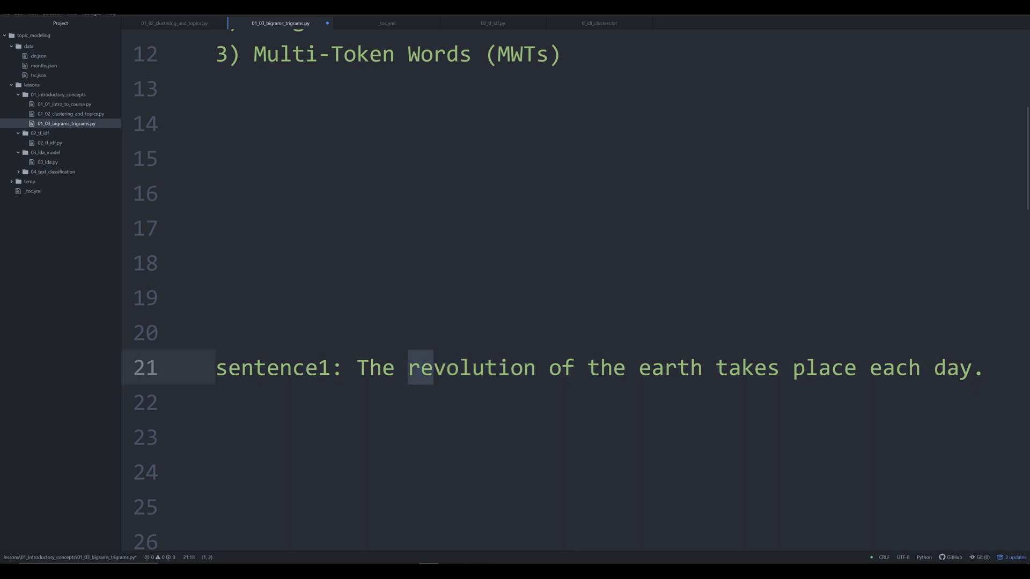
double_click(471, 366)
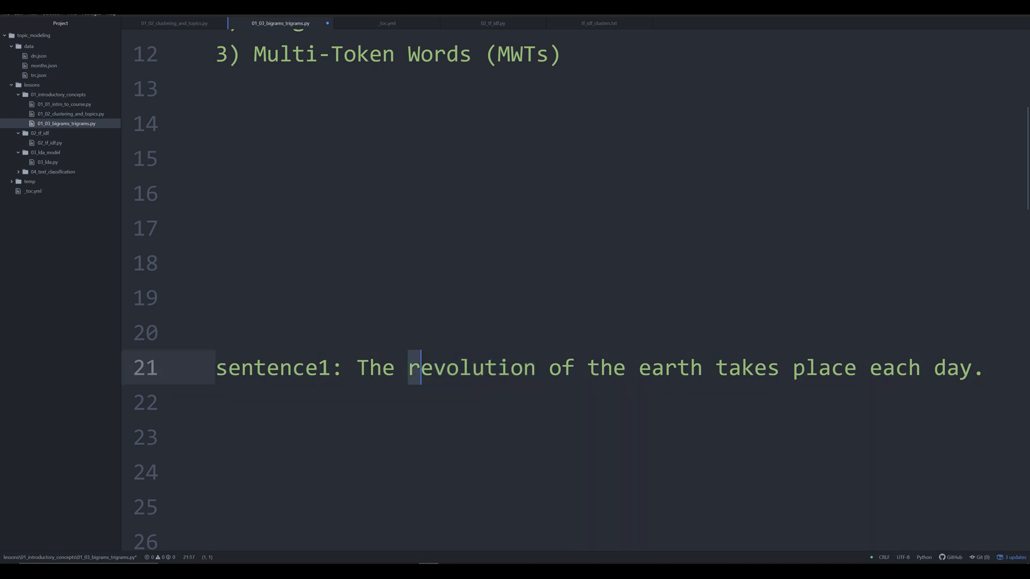
double_click(473, 367)
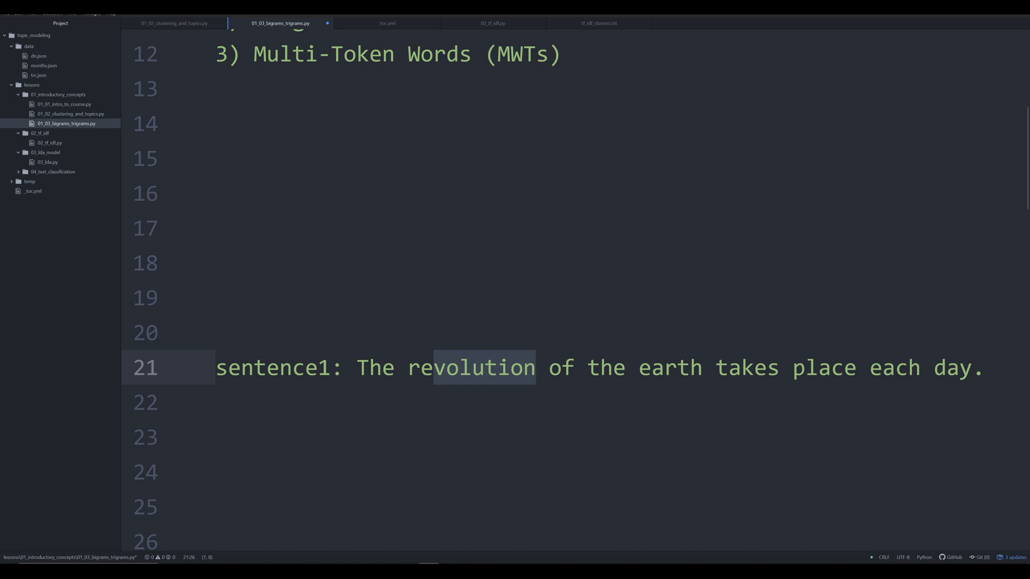
left_click(536, 368)
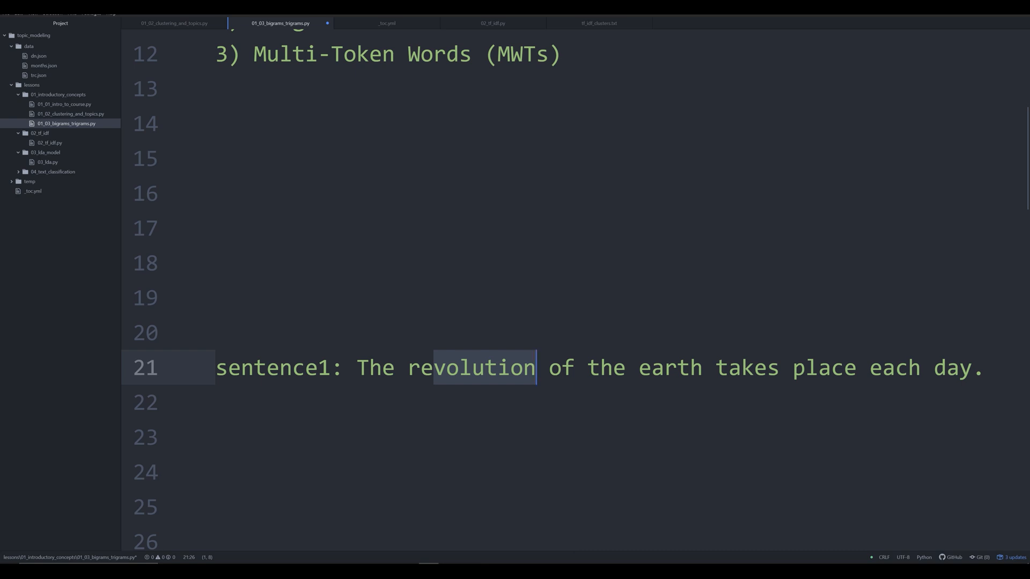
Mark out the two-word phrase French Revolution in sentence3 as a bigram.
scroll("down", 3)
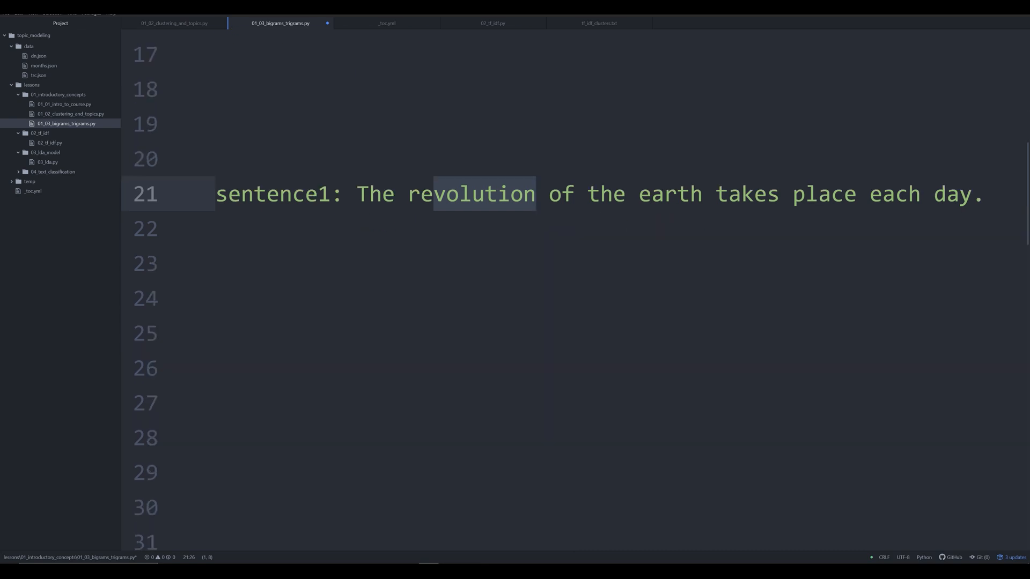
scroll("down", 3)
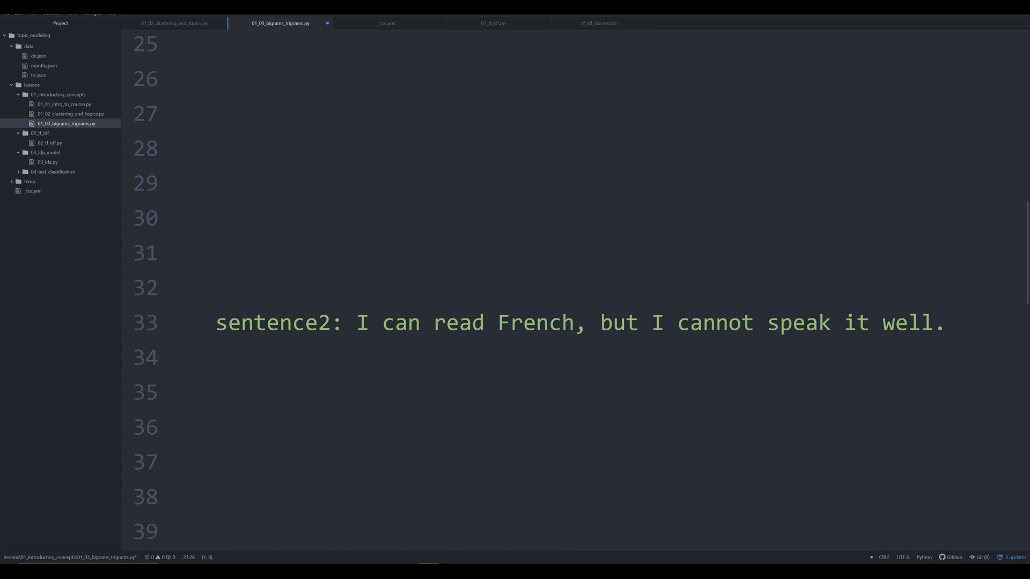
double_click(534, 323)
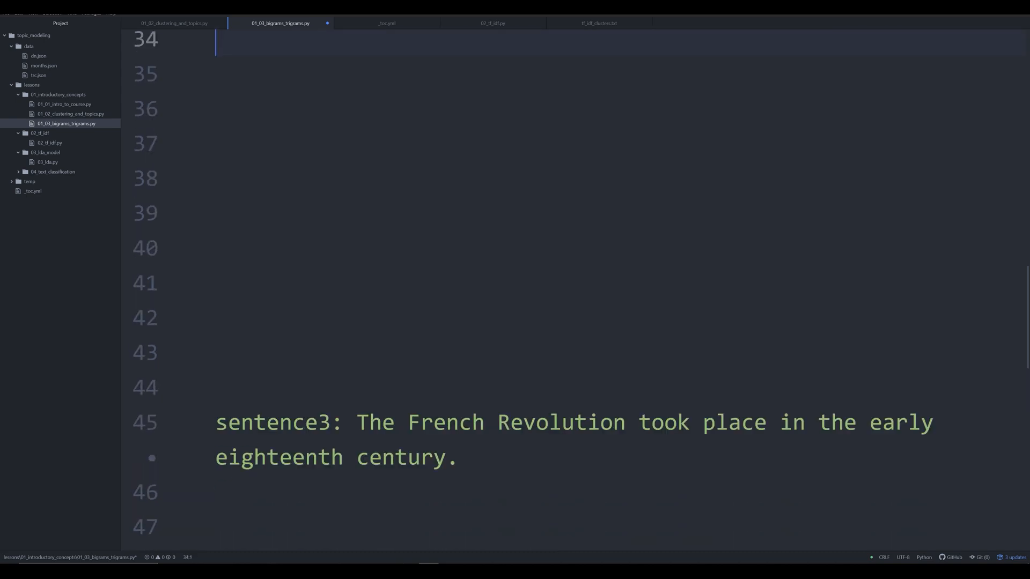
scroll("down", 3)
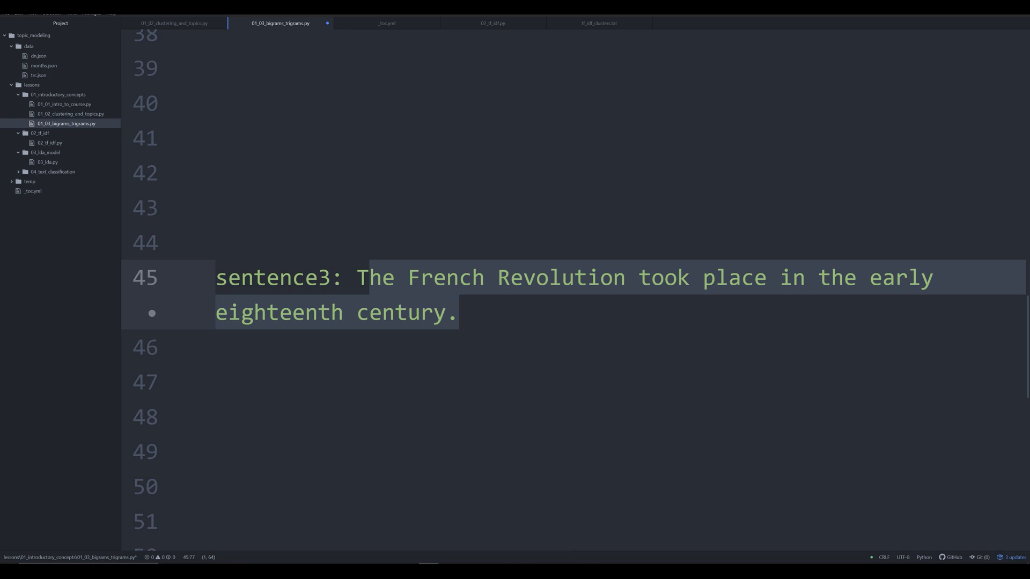
double_click(561, 278)
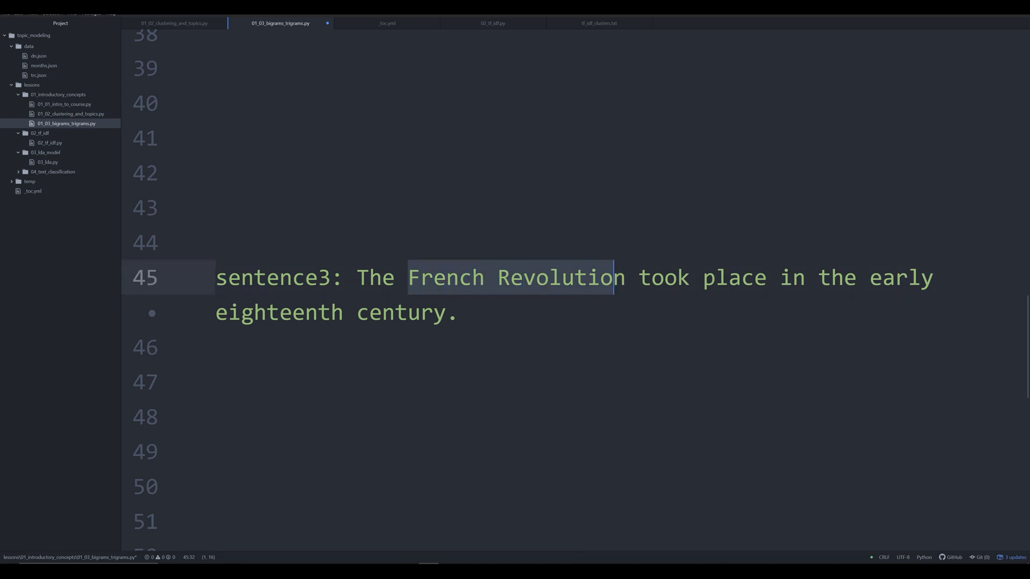
key("shift+right")
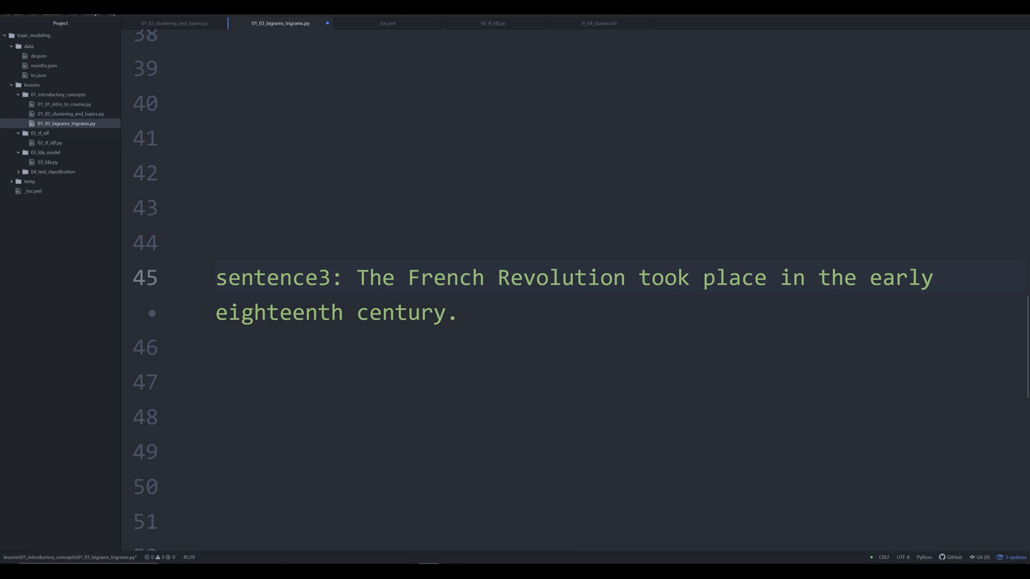
double_click(444, 277)
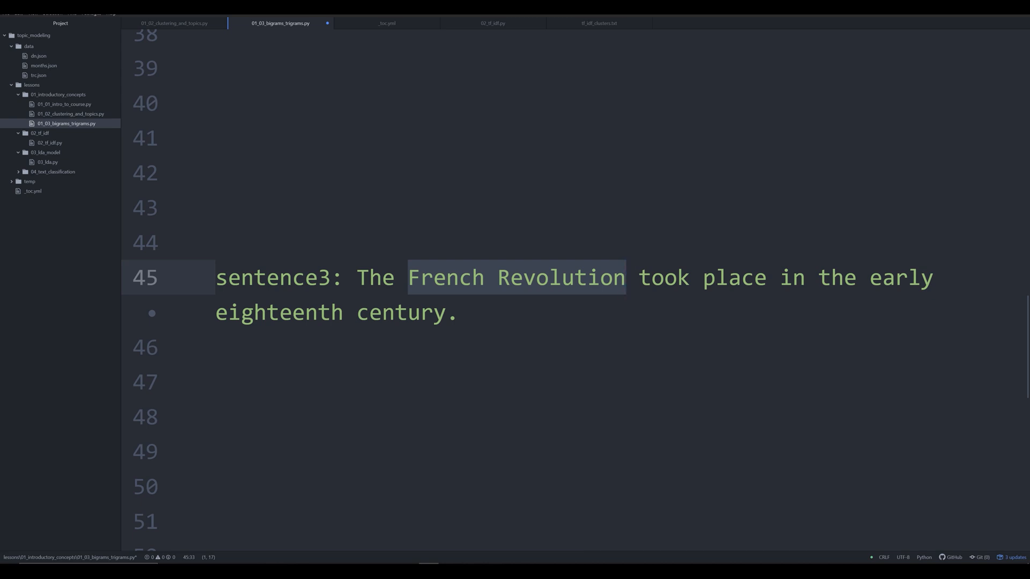
left_click(625, 277)
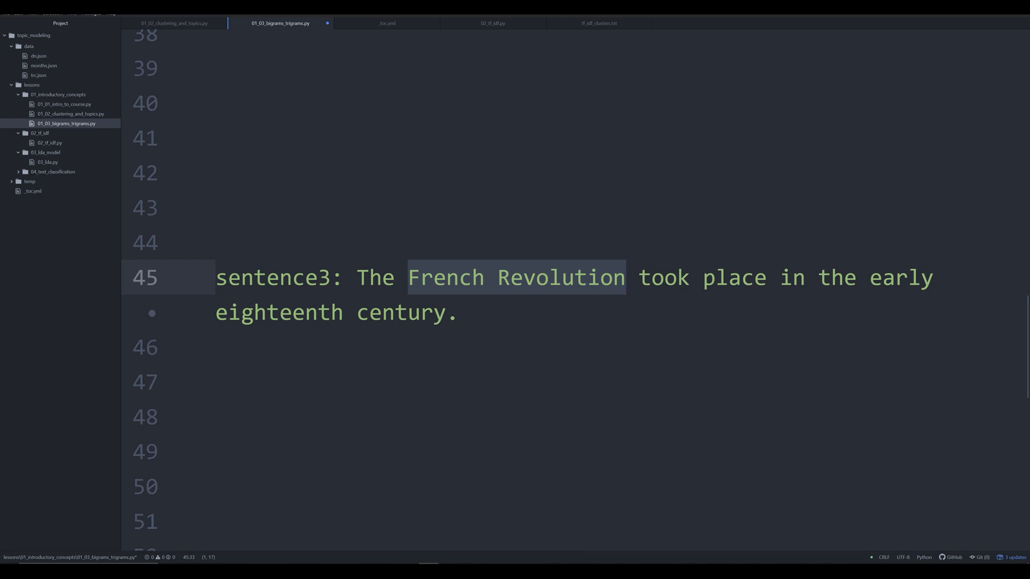
left_click(628, 276)
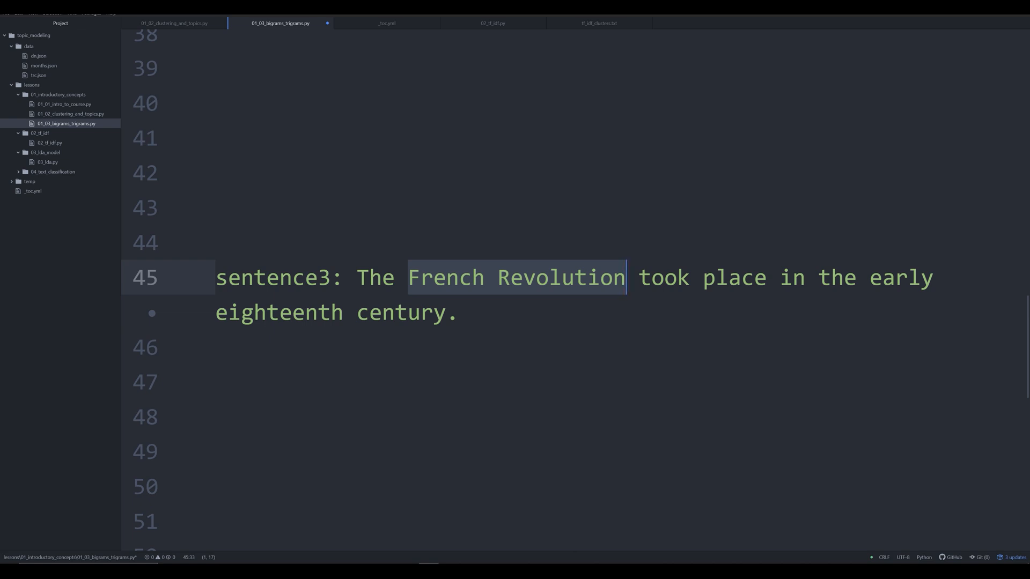
Mark French, Revolutionary and Army individually in sentence4, then the whole trigram French Revolutionary Army.
scroll("down", 3)
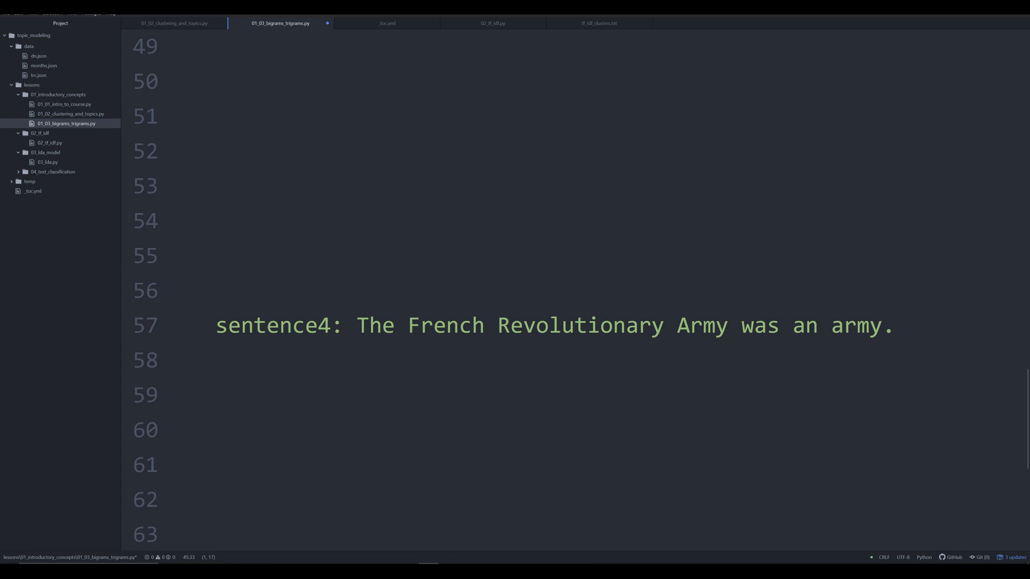
left_click(894, 325)
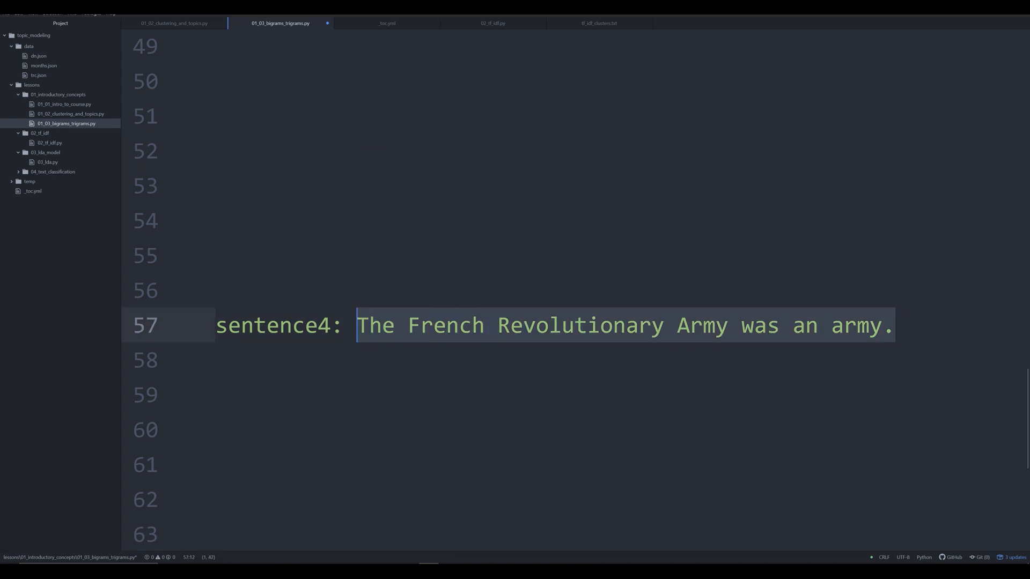
double_click(446, 325)
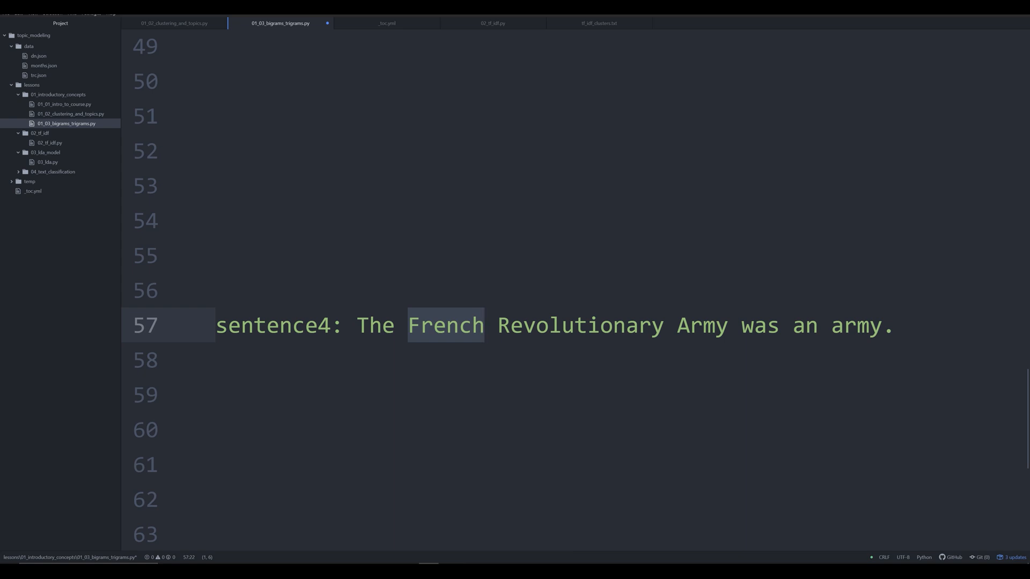
double_click(580, 325)
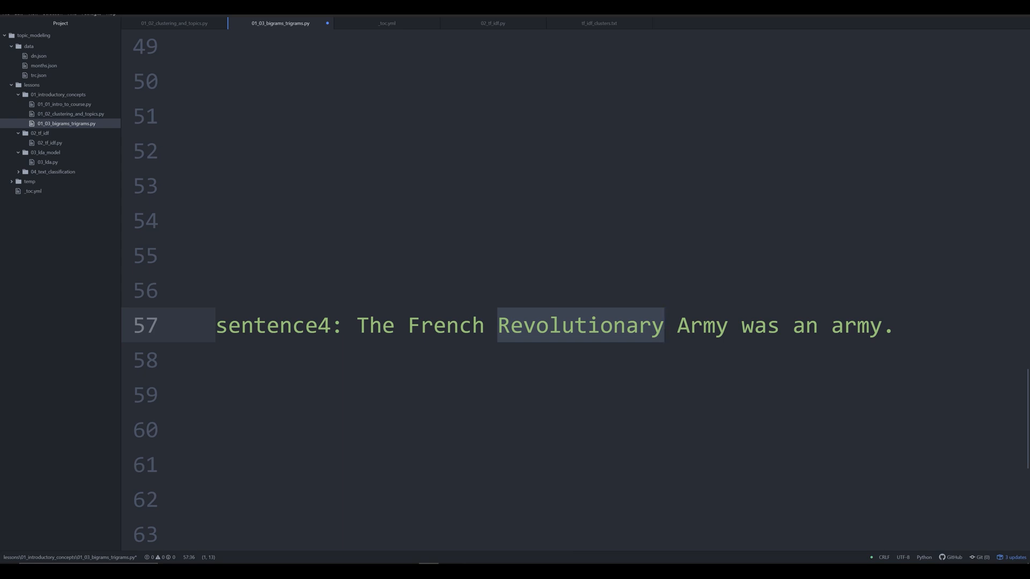
double_click(702, 326)
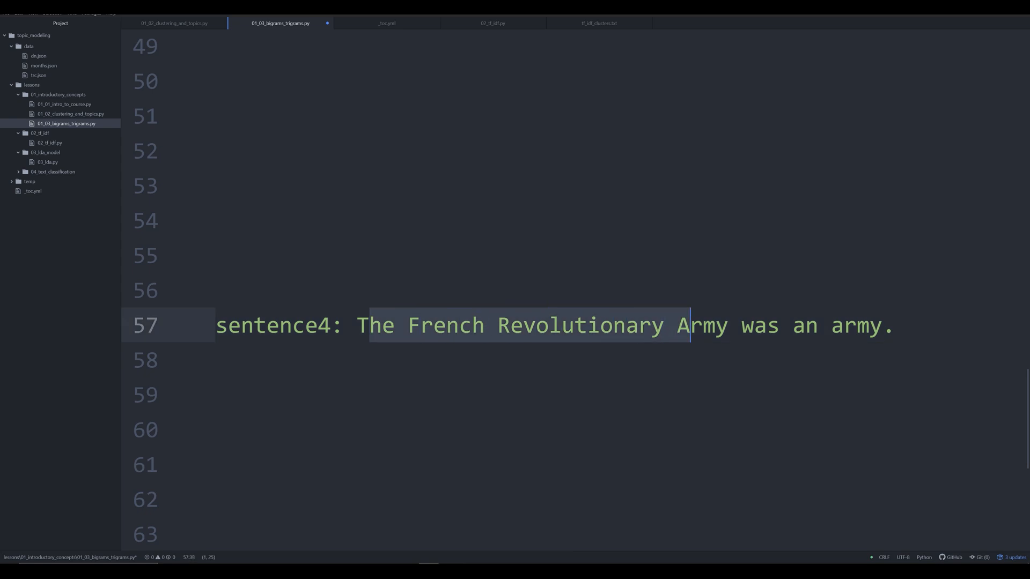
left_click(412, 325)
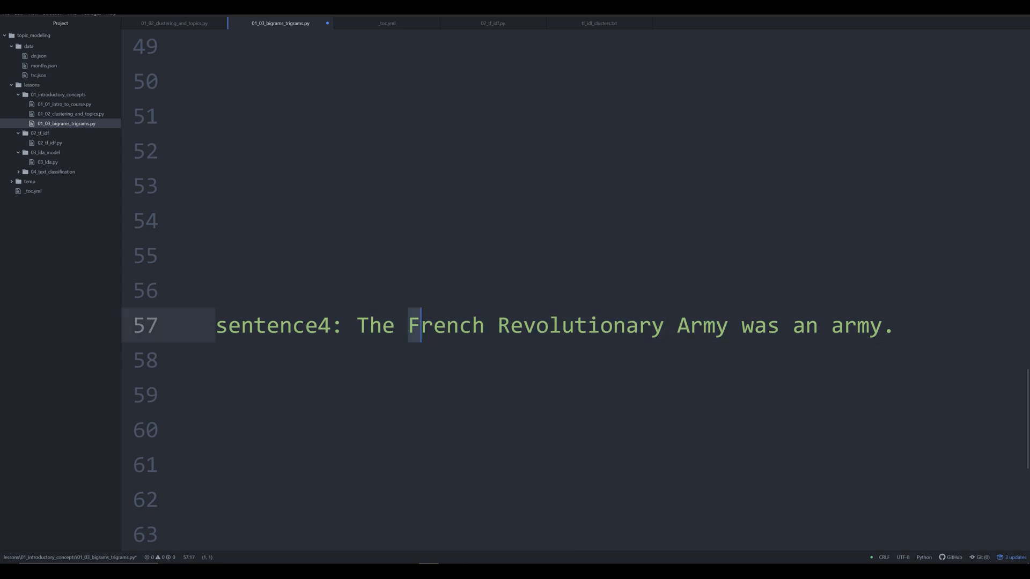
left_click_drag(410, 325, 728, 325)
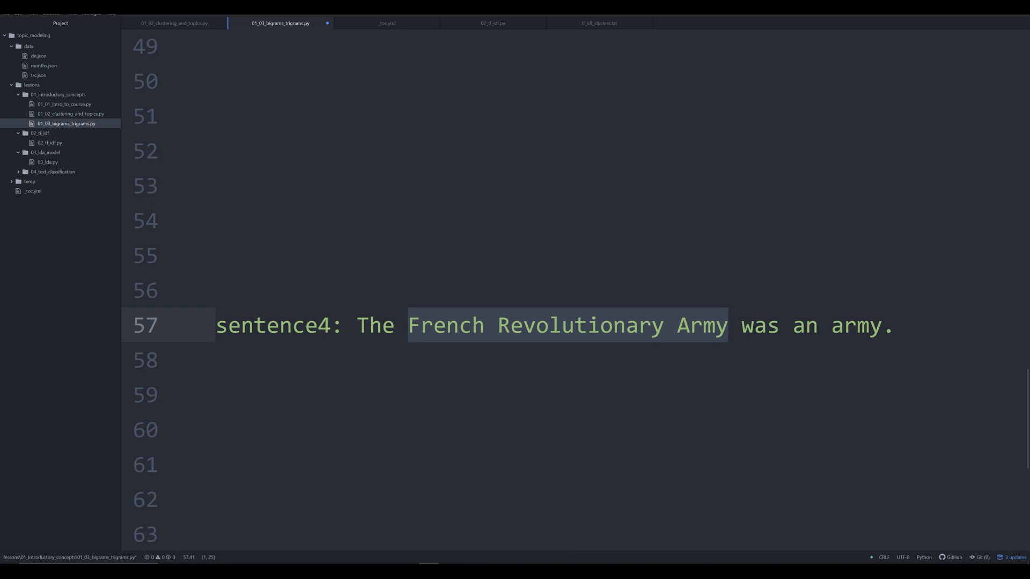
left_click(728, 325)
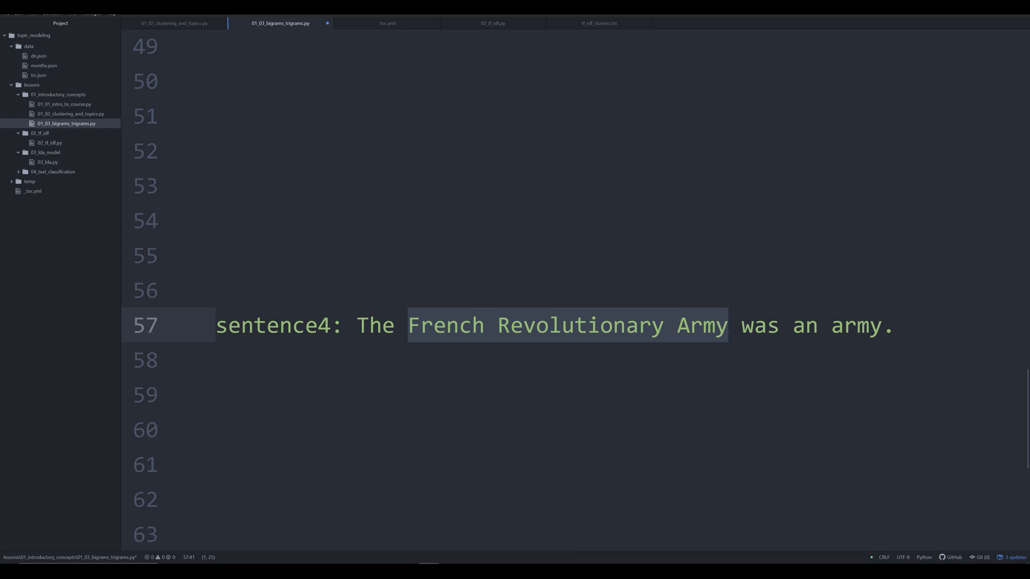
In sentence5, mark out French military organization, then French Revolution, then its final word French.
scroll("down", 3)
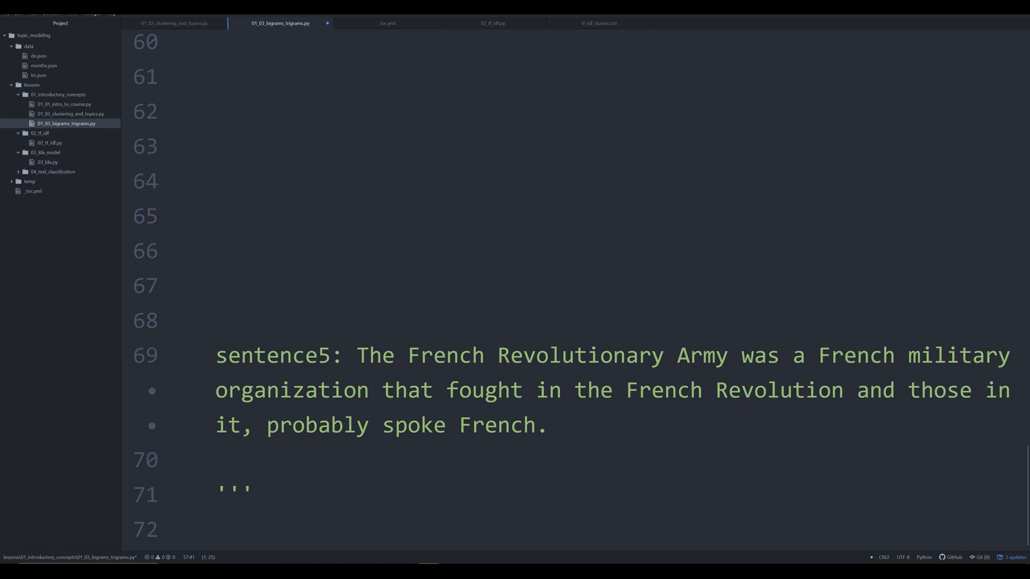
left_click_drag(408, 356, 753, 356)
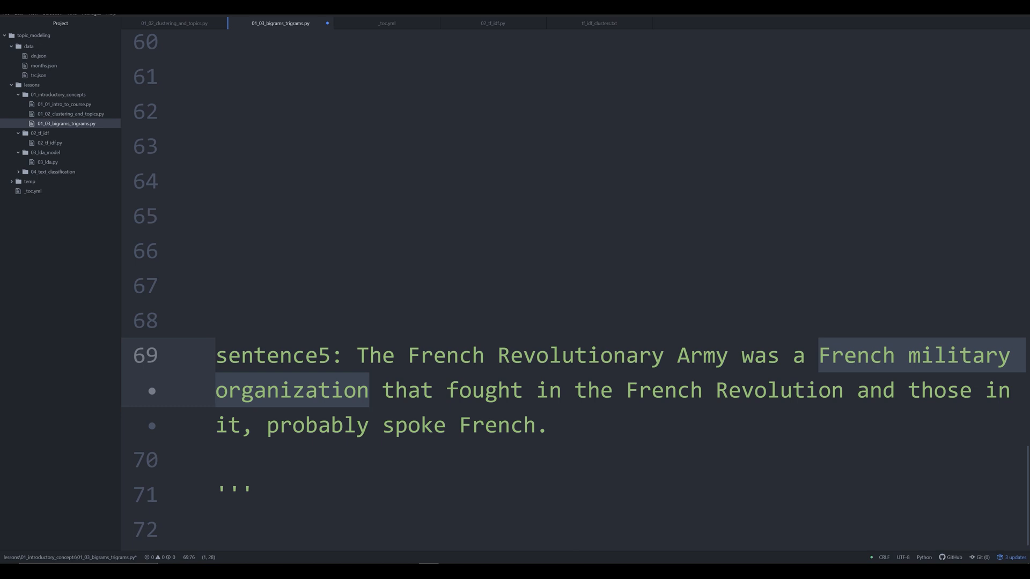
double_click(734, 391)
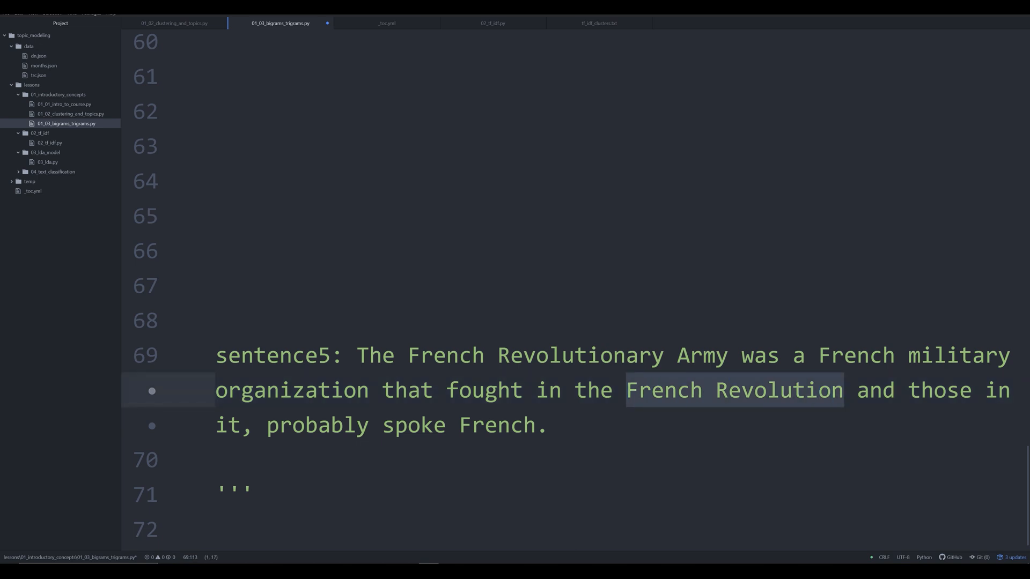
left_click(844, 391)
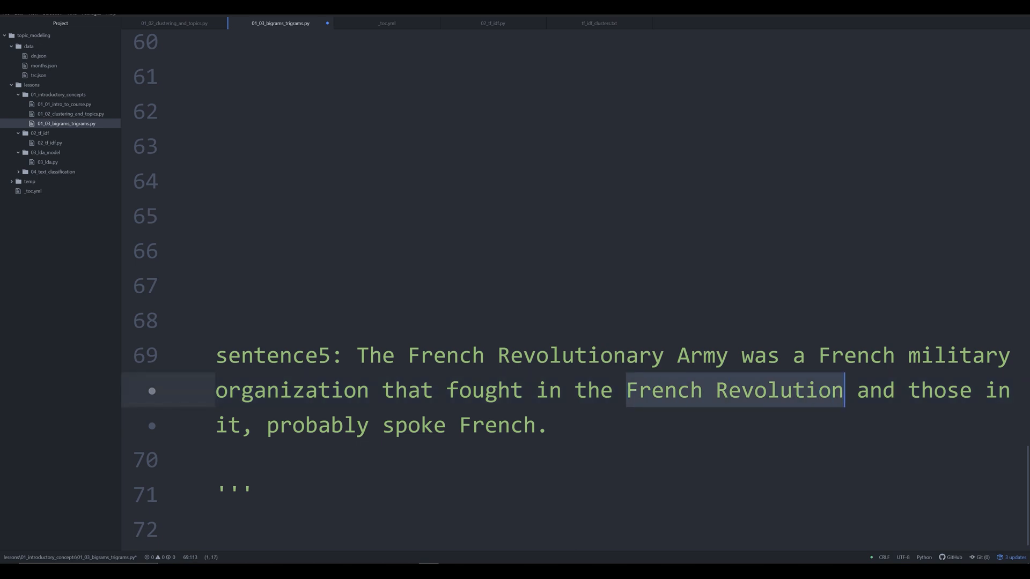
double_click(496, 425)
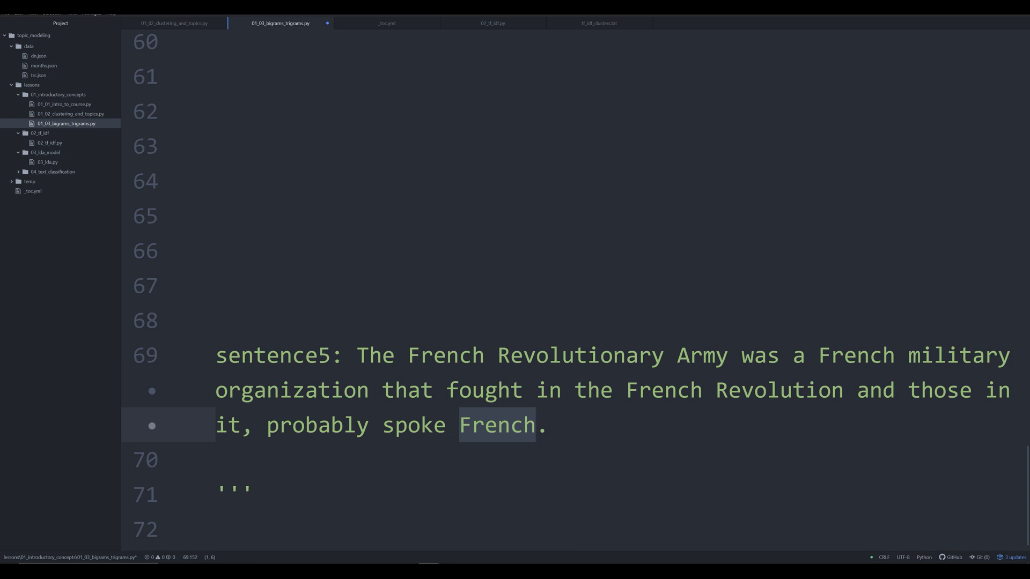
left_click(537, 425)
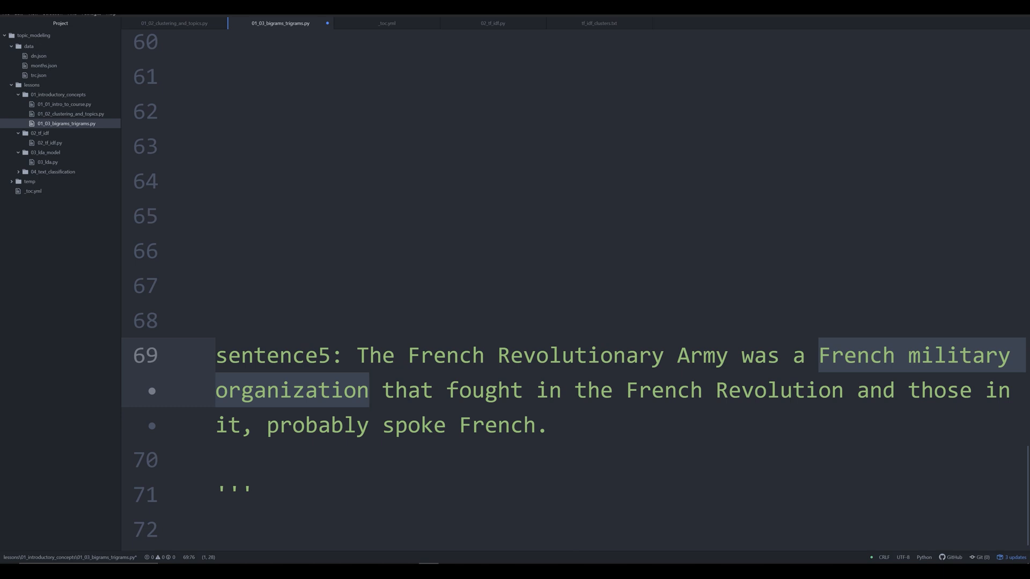
Mark the first French of sentence5, then return to the French military organization line.
left_click(372, 391)
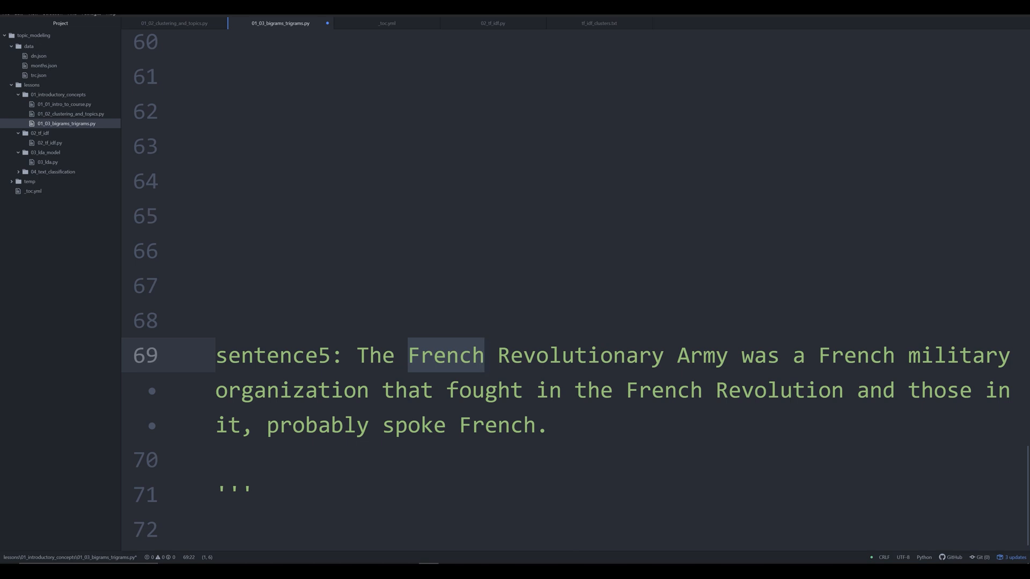
left_click(482, 356)
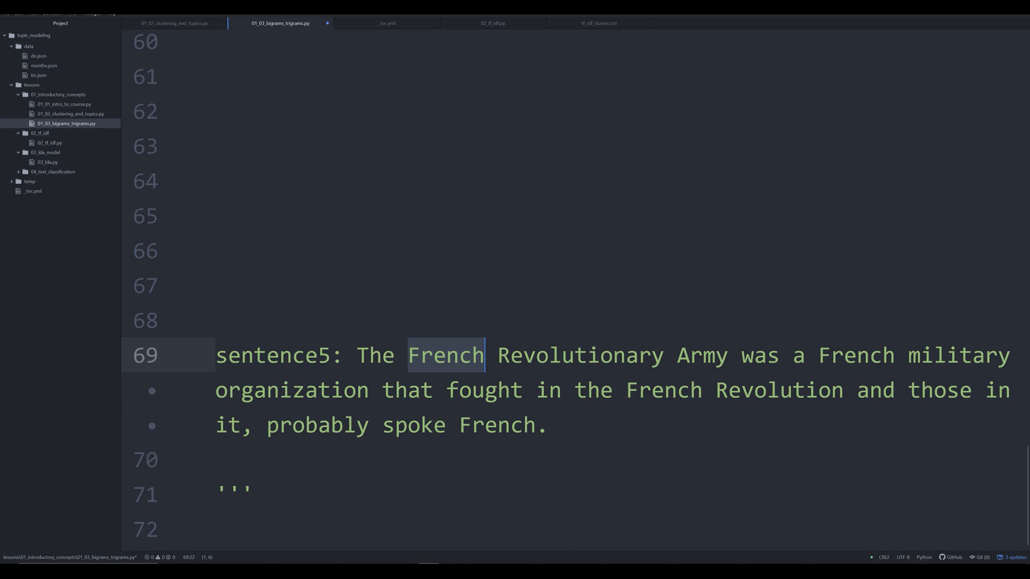